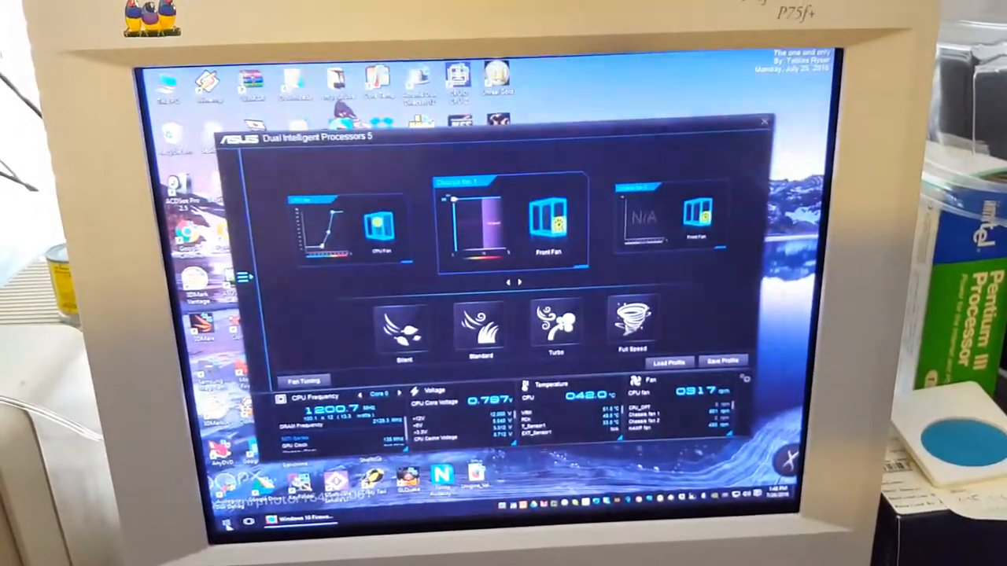
Step: Open Settings from the Start menu and go to the System display page
click(228, 526)
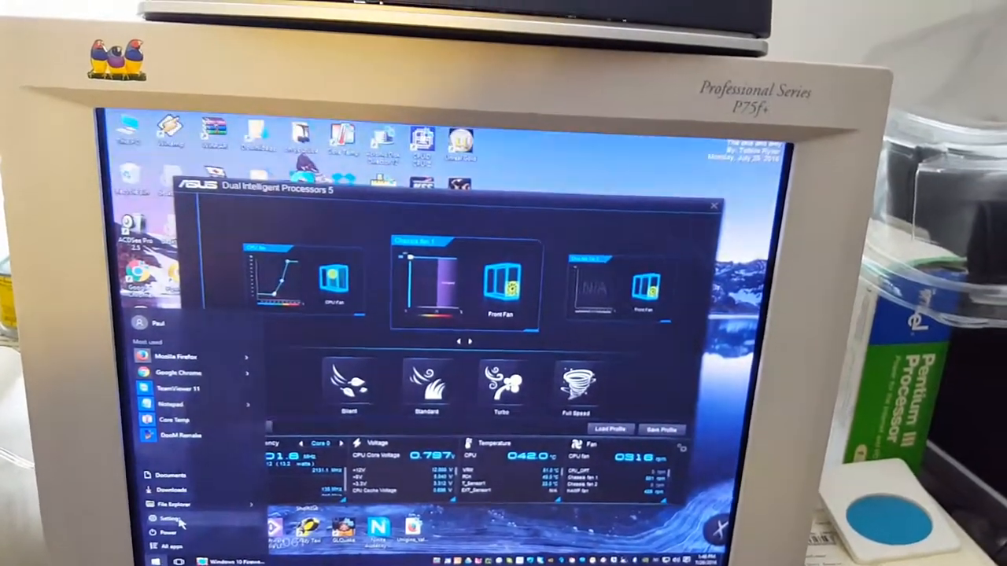
click(168, 518)
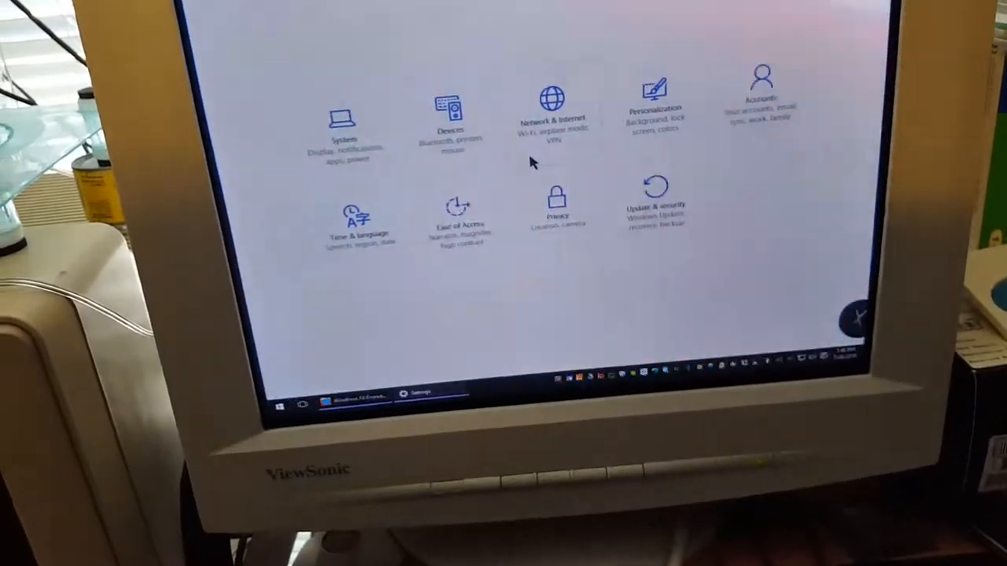
click(344, 118)
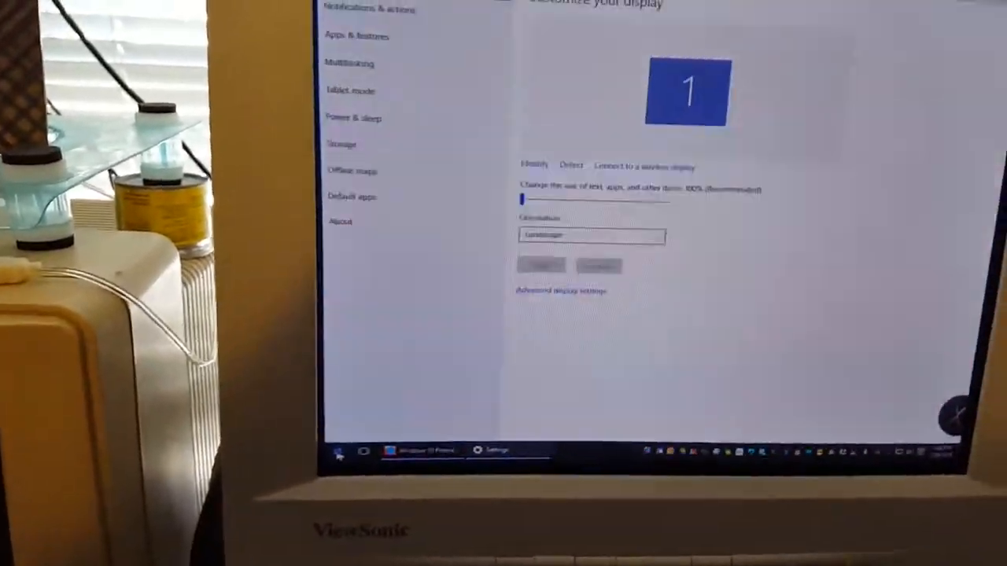
Step: Scroll through the full All apps list in the Start menu
click(337, 451)
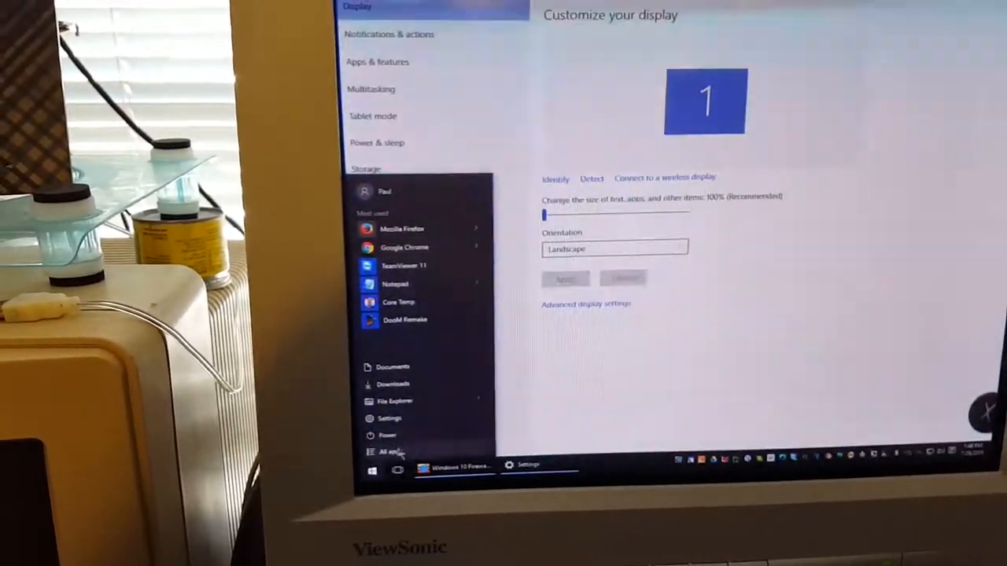
click(389, 451)
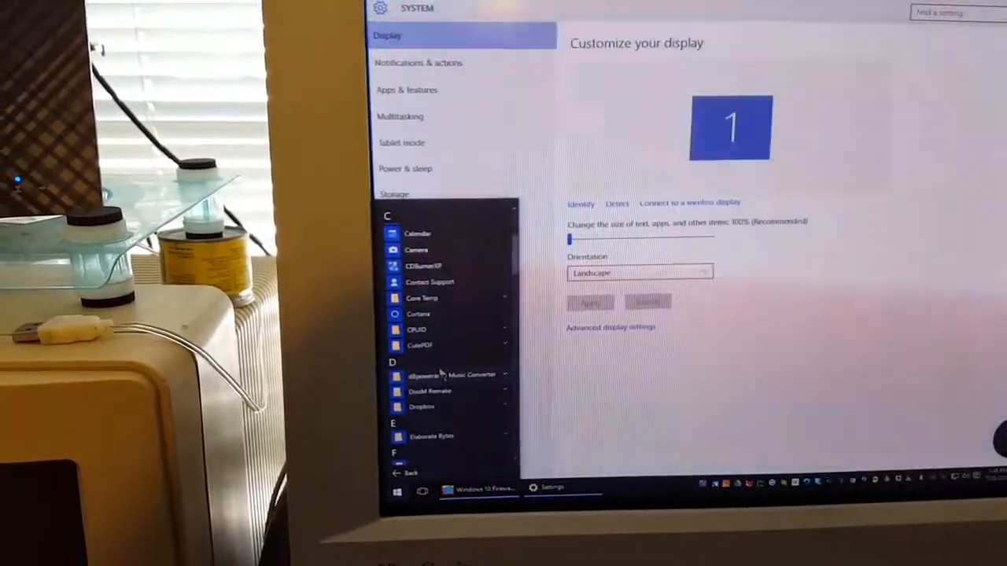
scroll(down, 3)
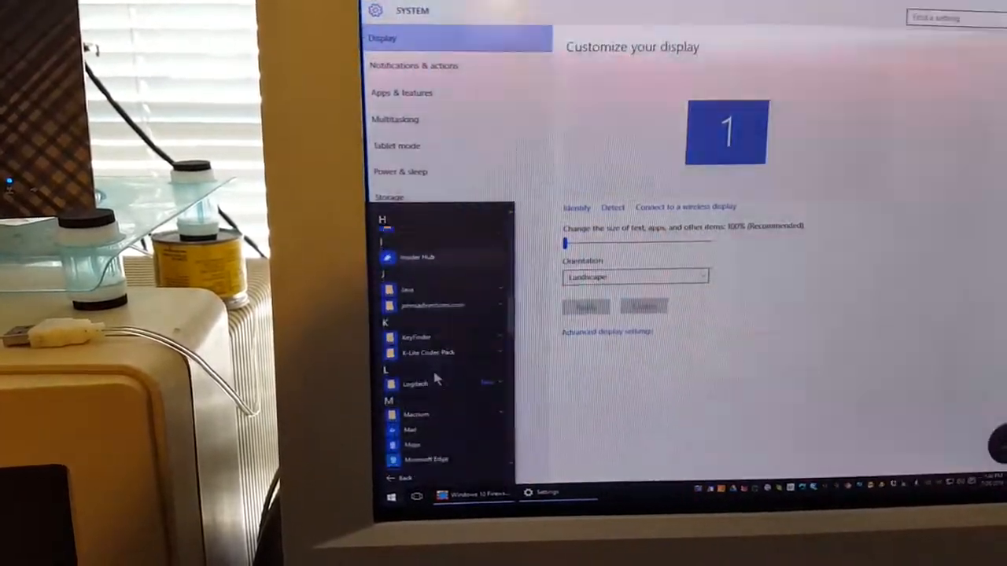
scroll(down, 3)
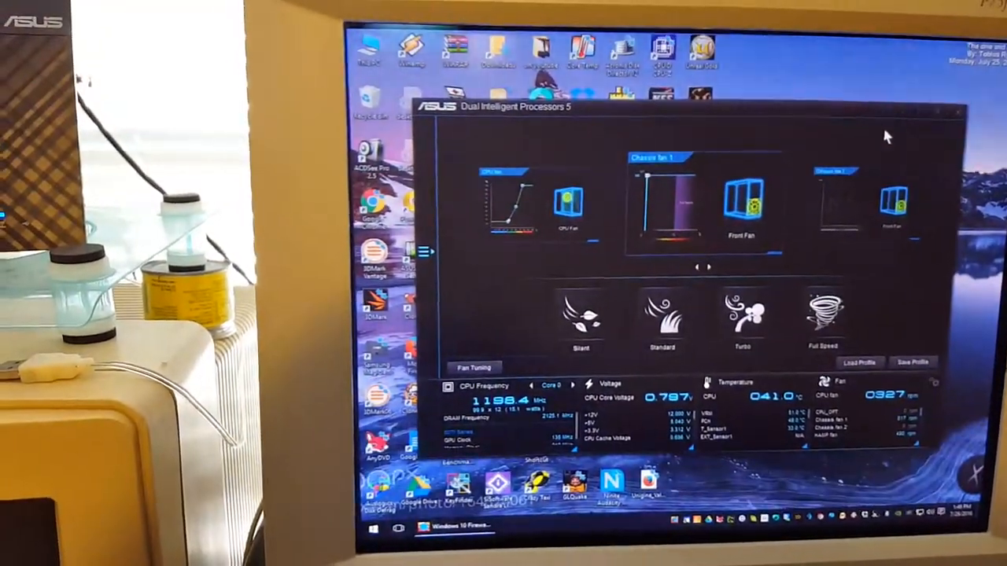
Step: Close the ASUS Dual Intelligent Processors window and relaunch Settings from Start
click(958, 111)
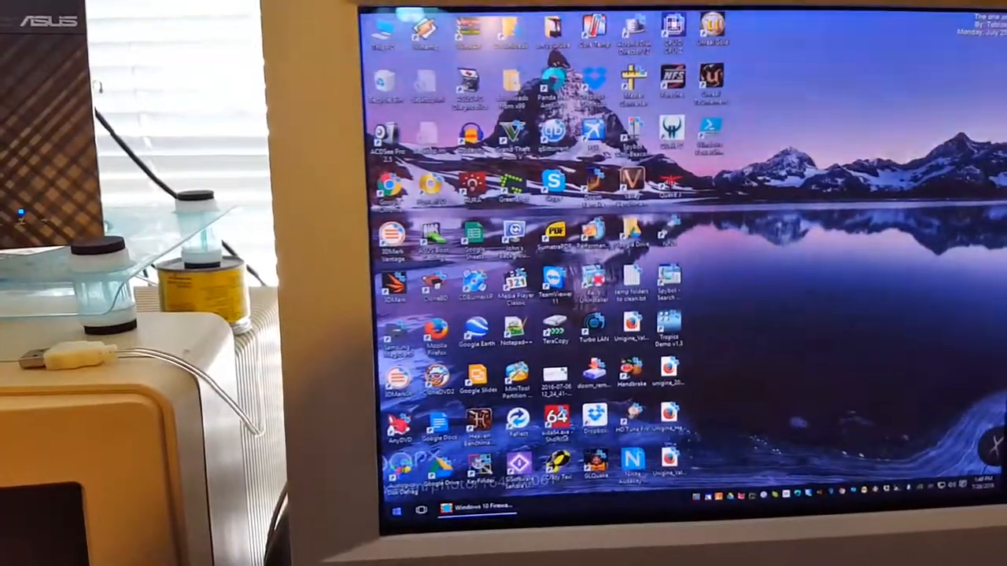
click(387, 515)
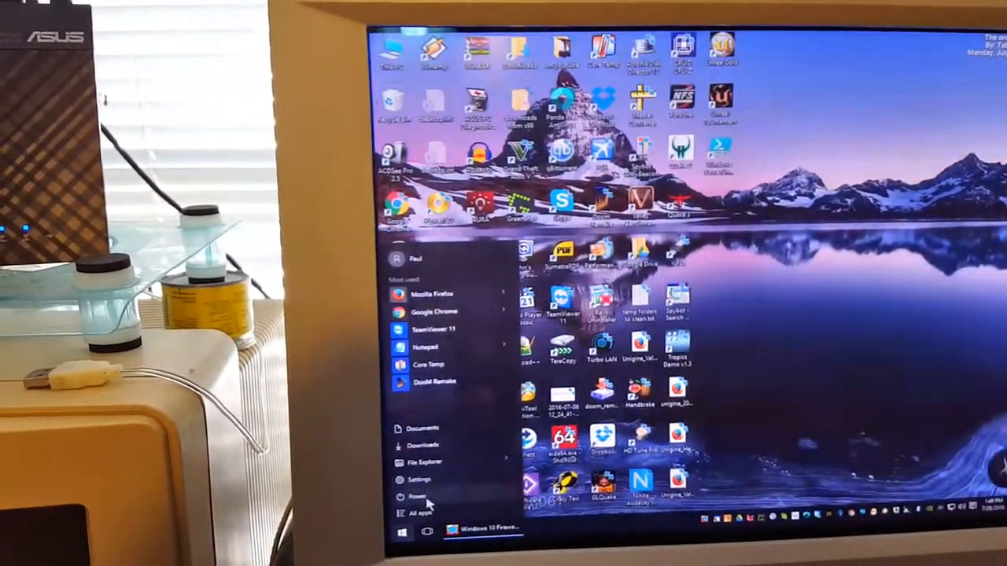
click(419, 480)
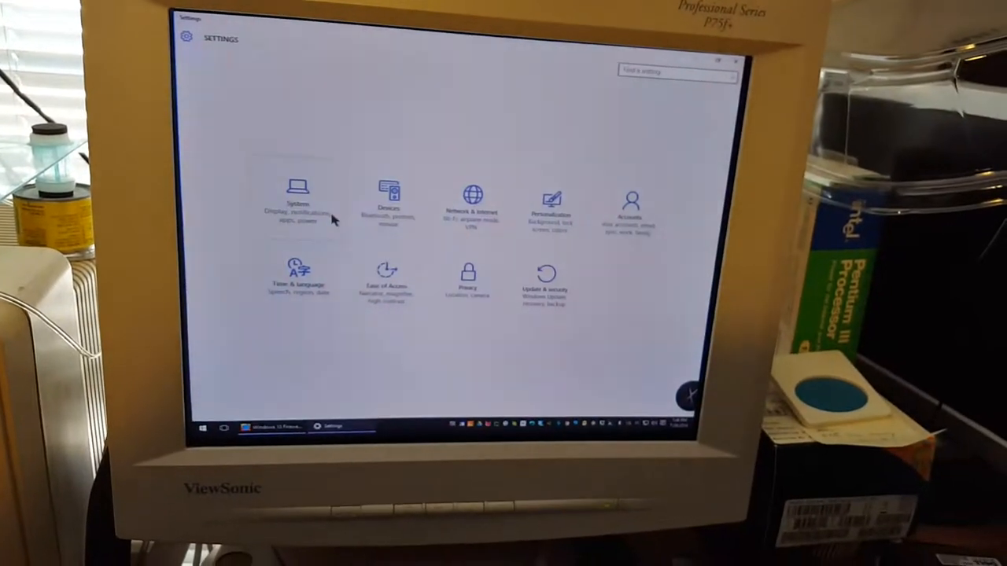
Step: Go from System > Power & sleep to the Control Panel System information window
click(298, 200)
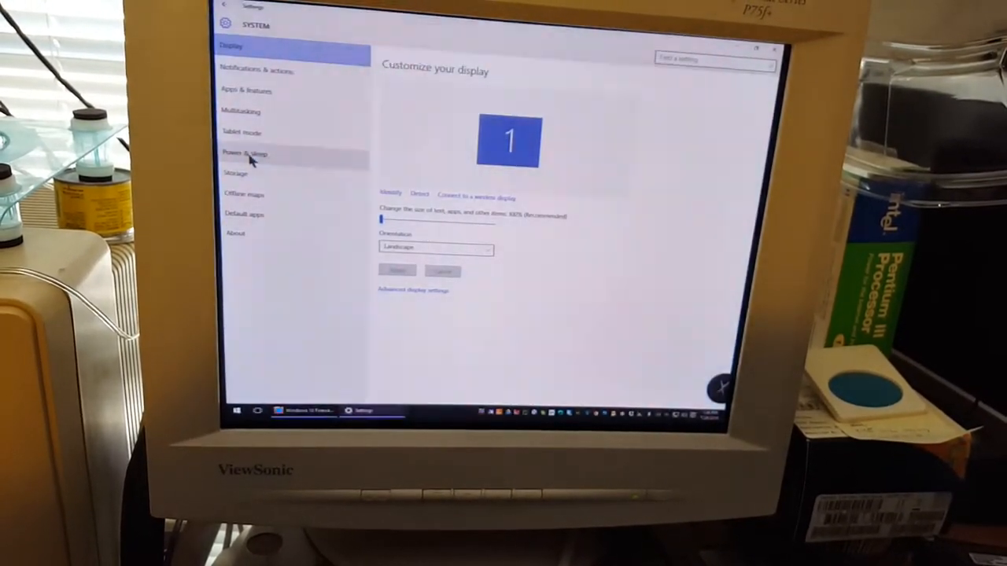
click(243, 154)
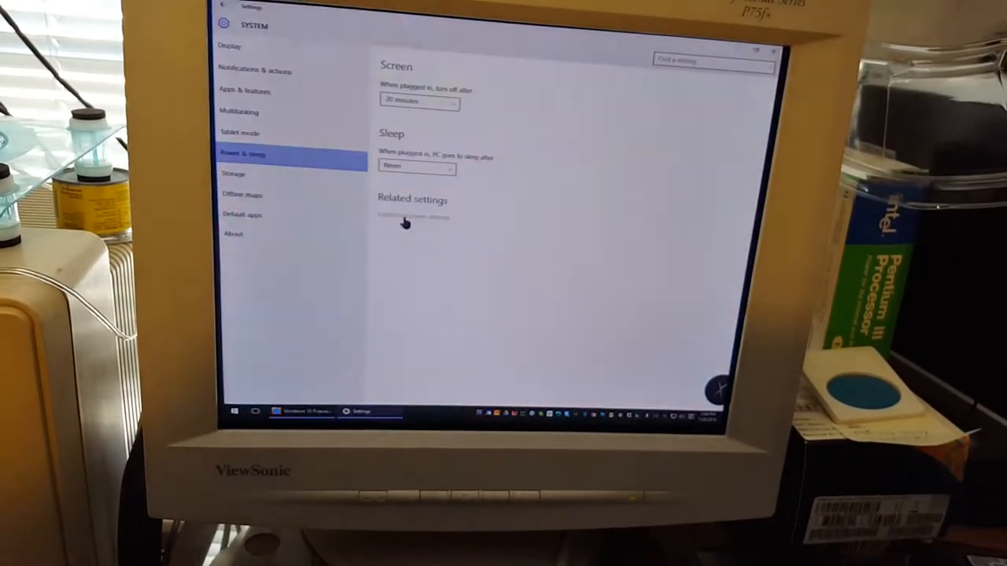
click(405, 217)
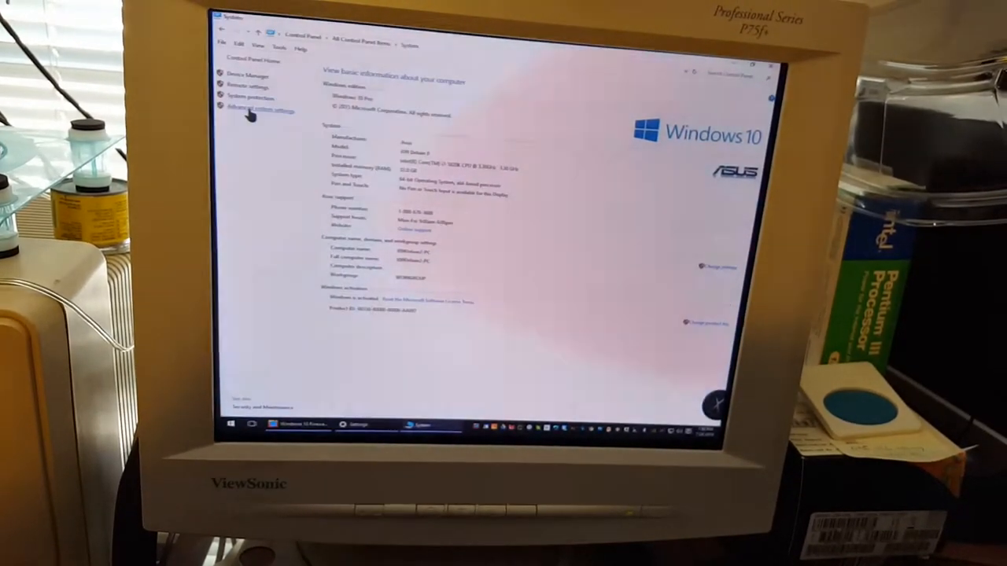
Step: Open the Advanced performance options from Advanced system settings
click(252, 108)
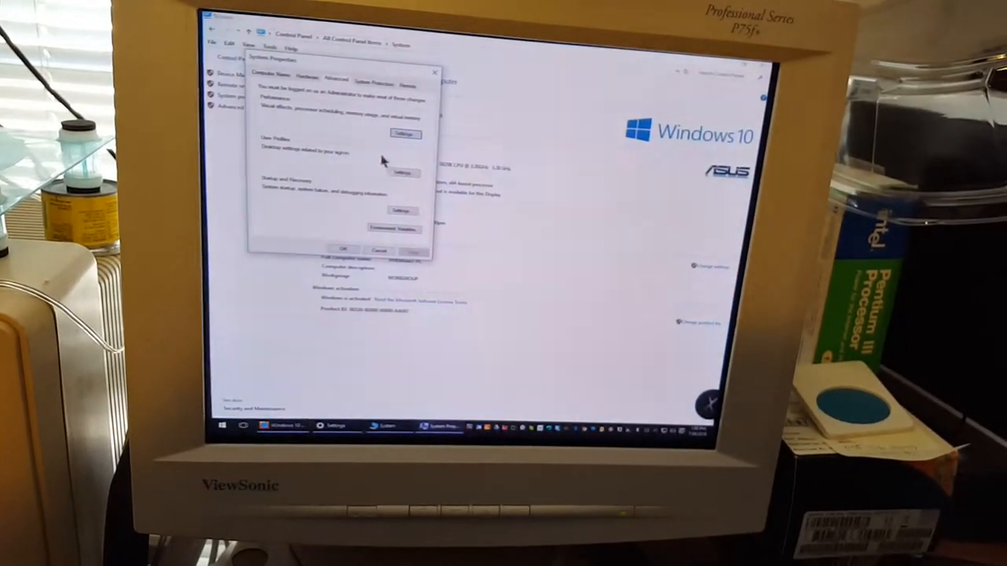
click(404, 134)
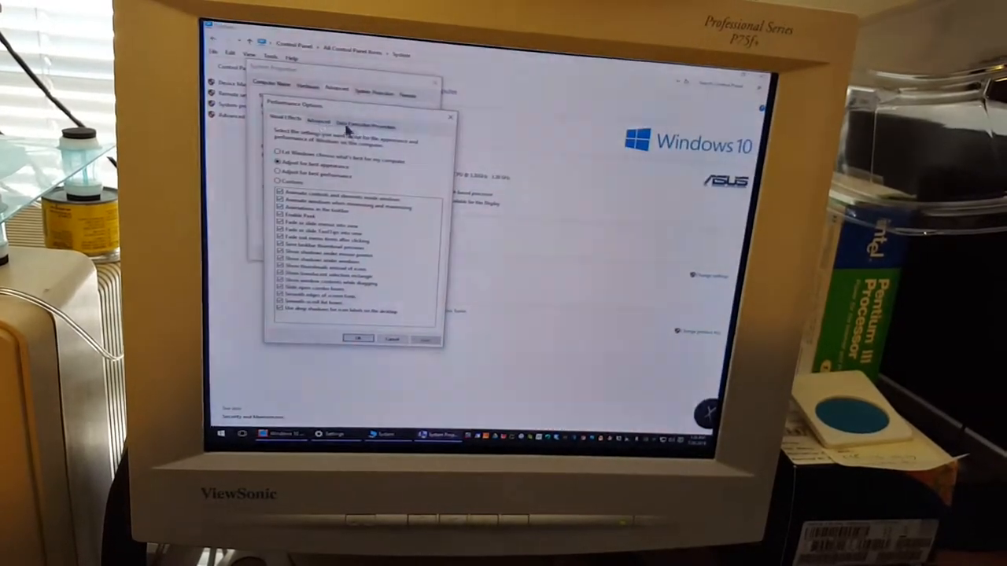
click(312, 122)
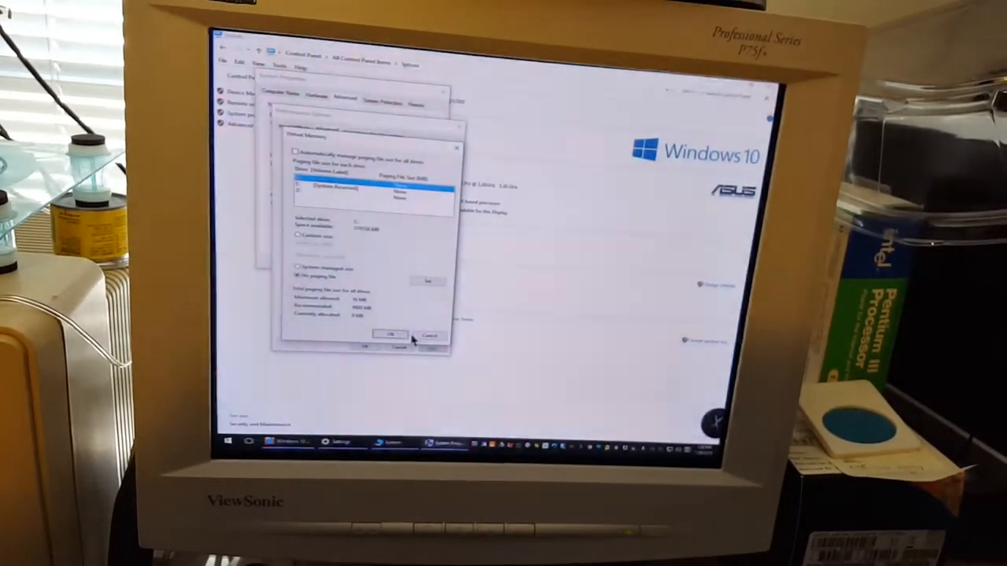
Step: Confirm No paging file in Virtual Memory, then cancel out of both dialogs
click(391, 334)
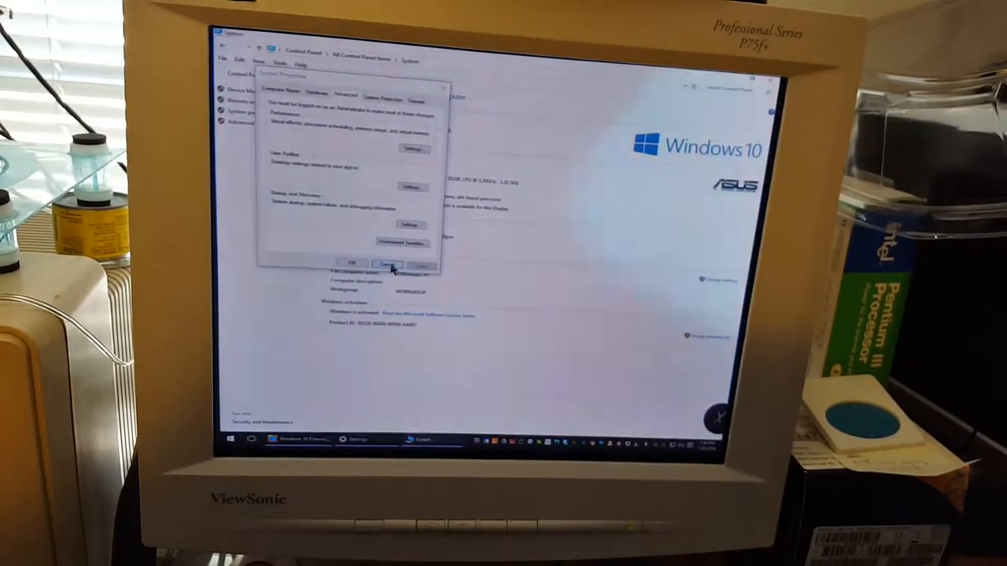
click(385, 264)
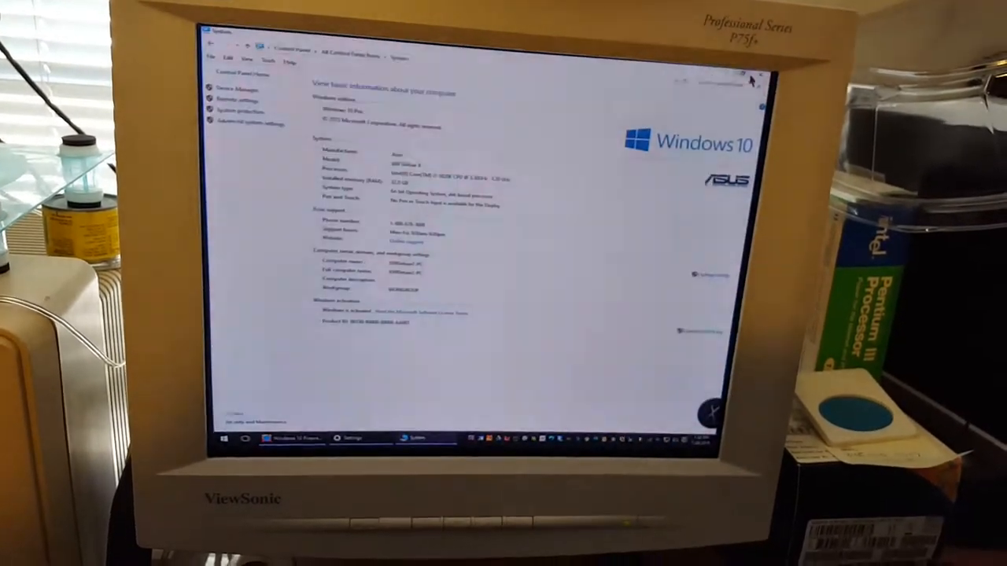